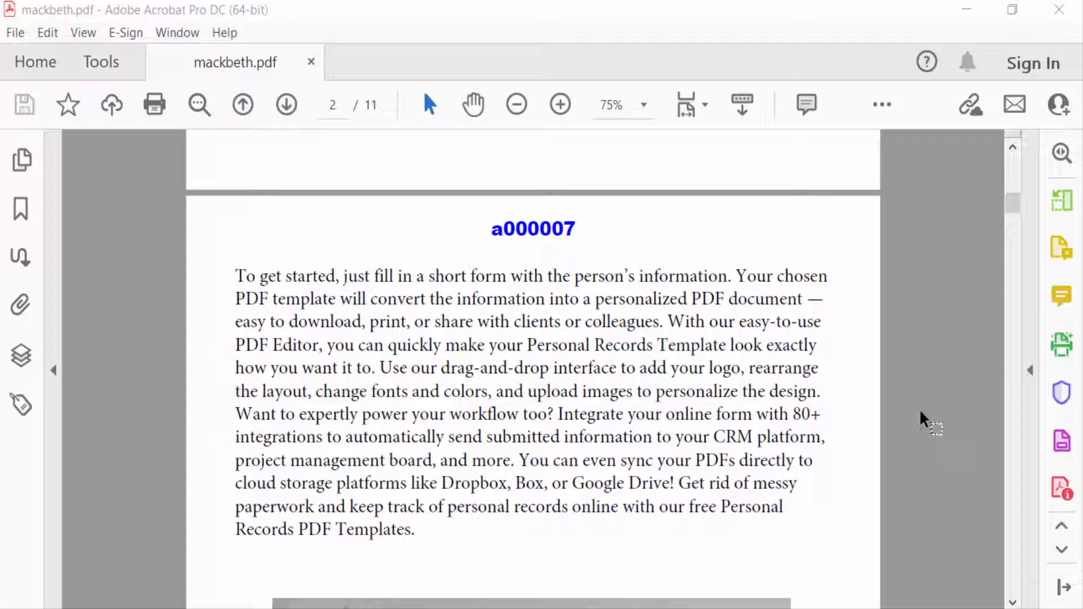
# - Set the Redact Text & Images fill colour to solid black in Redaction Properties and confirm
pyautogui.scroll(-3)
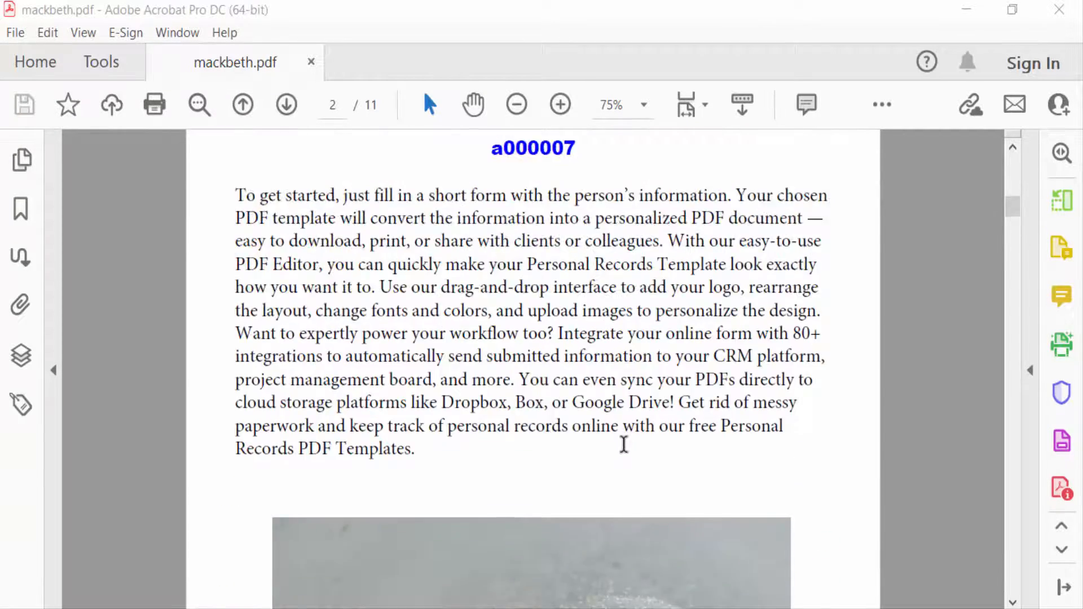
pyautogui.scroll(-3)
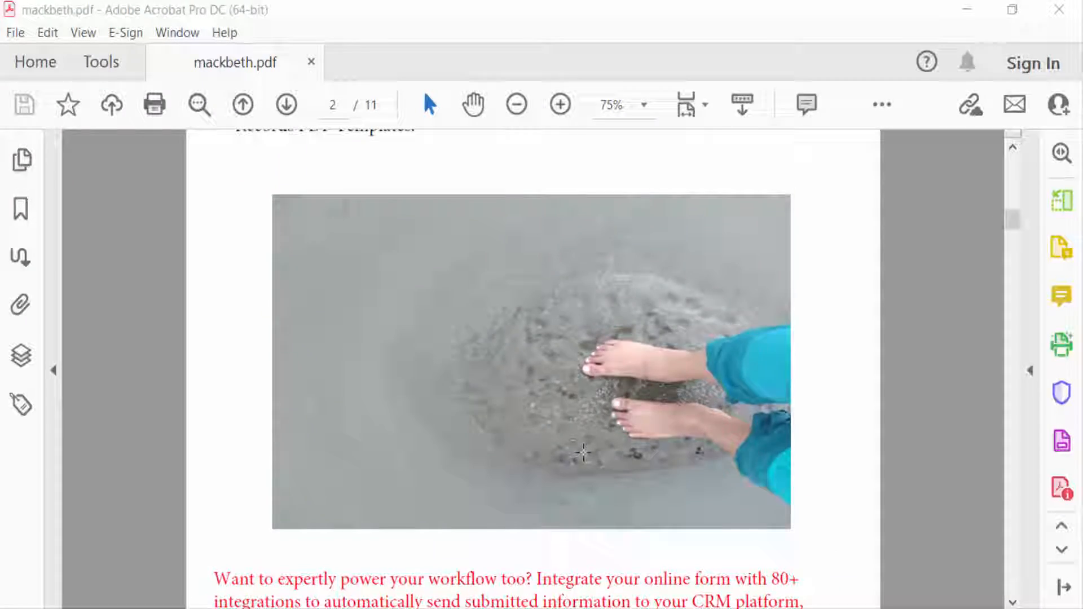
pyautogui.click(100, 62)
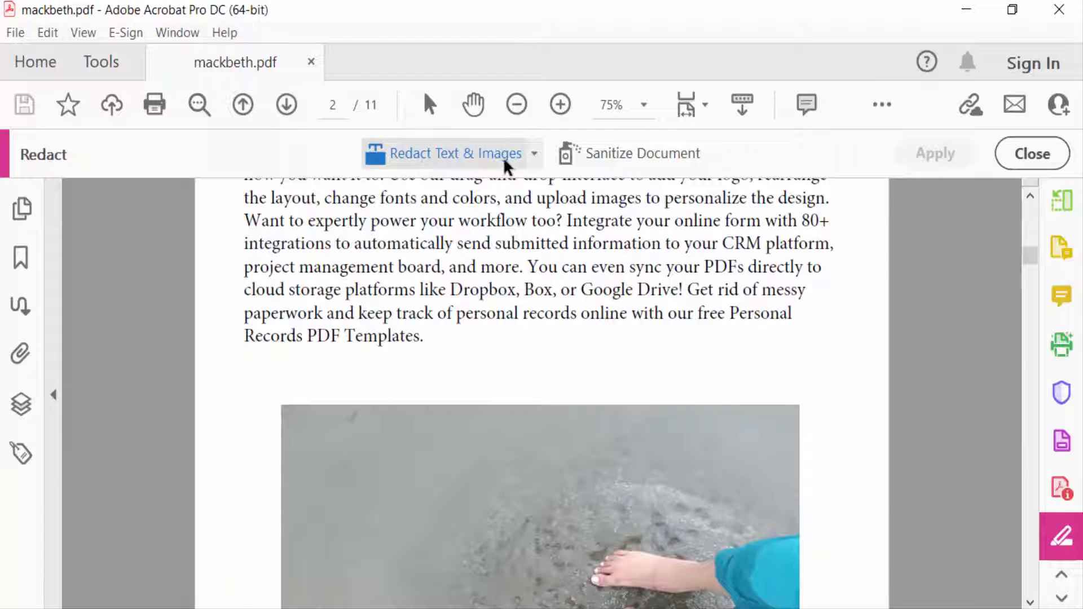
pyautogui.click(533, 154)
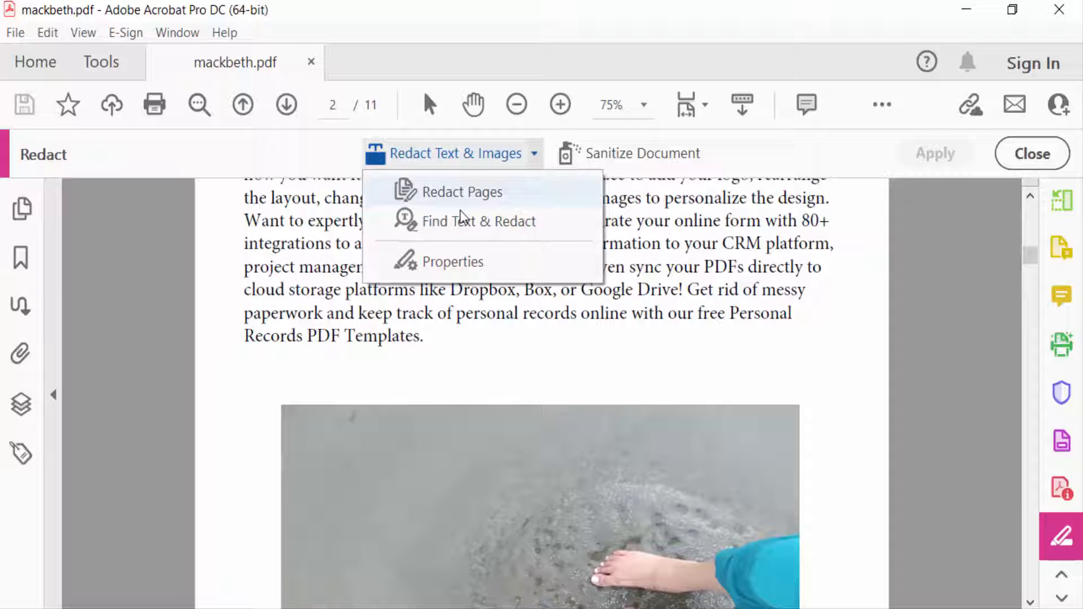
pyautogui.click(453, 262)
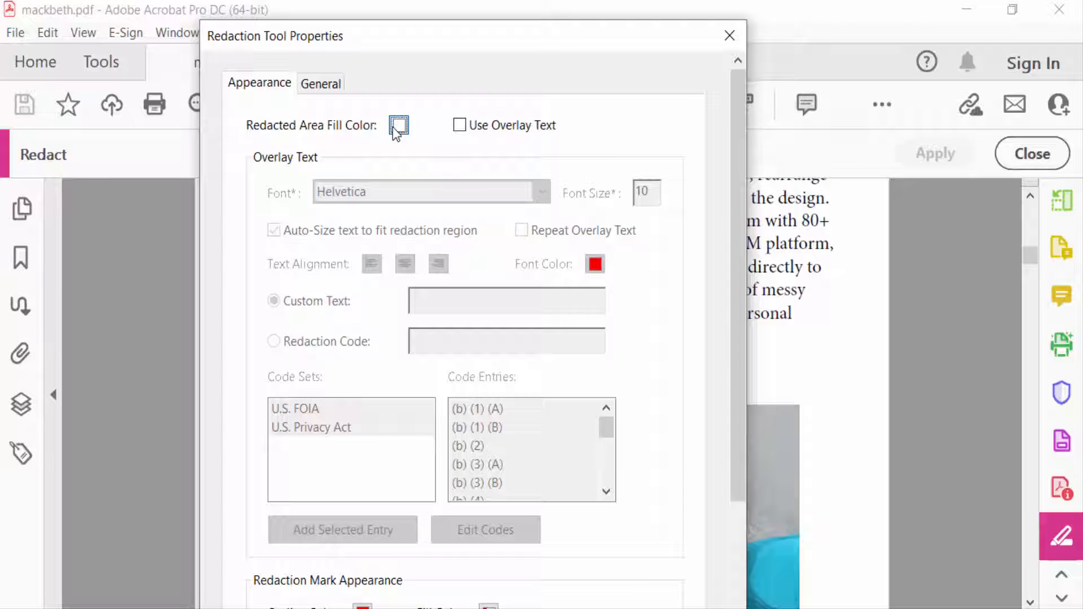
pyautogui.click(398, 125)
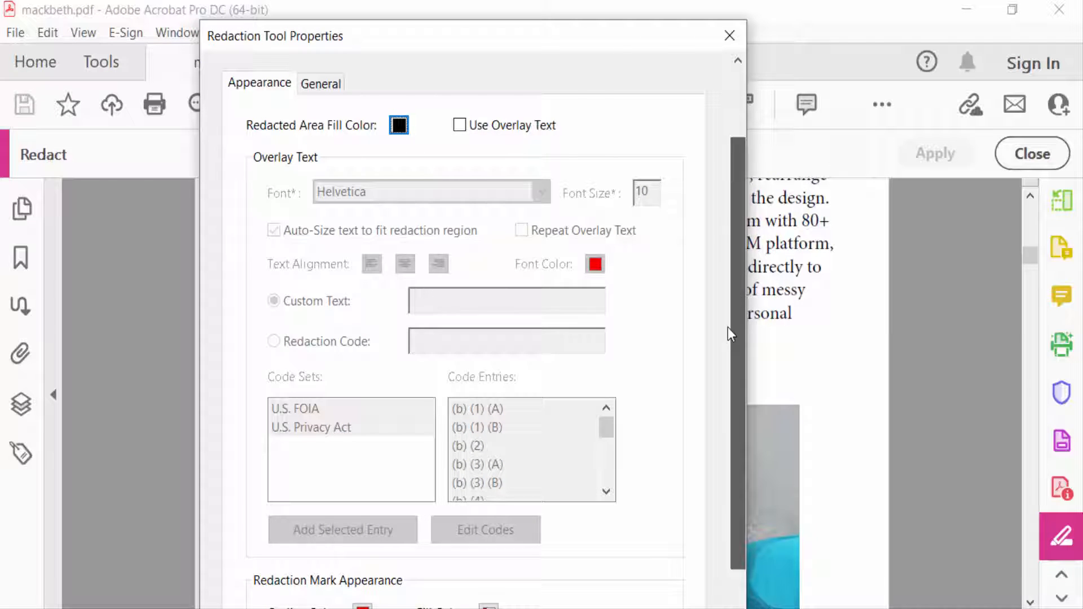
pyautogui.click(729, 35)
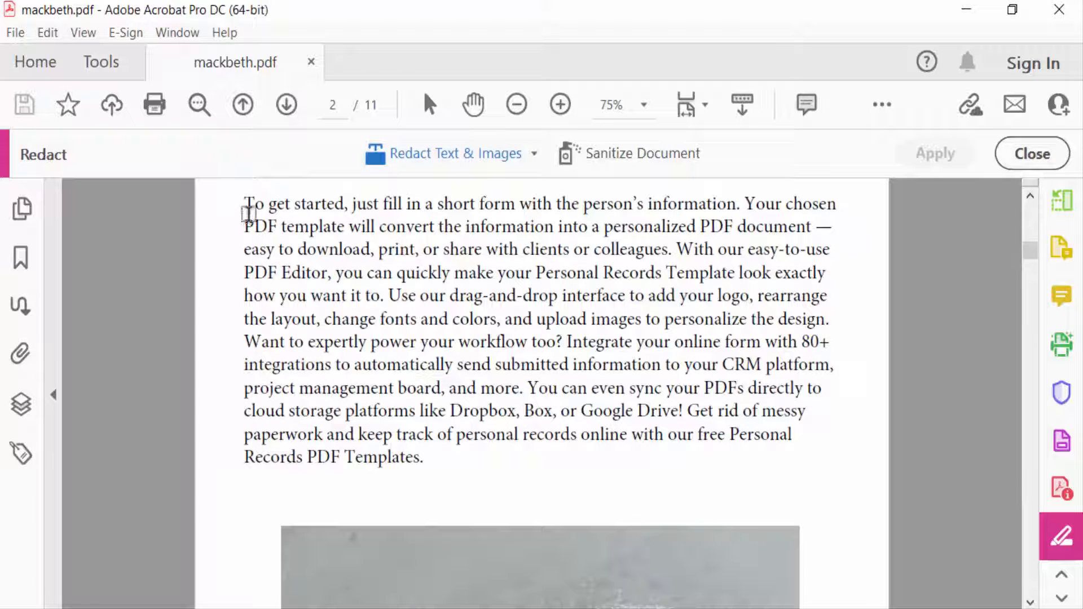
# - Mark the opening lines of the page 2 paragraph and further content for redaction
pyautogui.moveTo(244, 203); pyautogui.dragTo(448, 364)
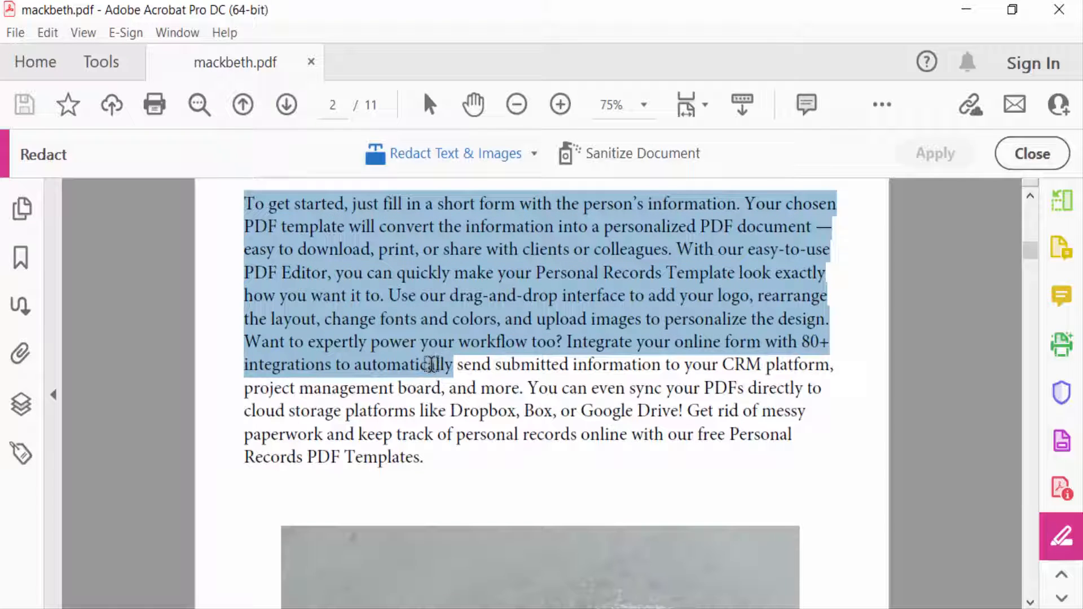
pyautogui.moveTo(429, 364); pyautogui.dragTo(832, 365)
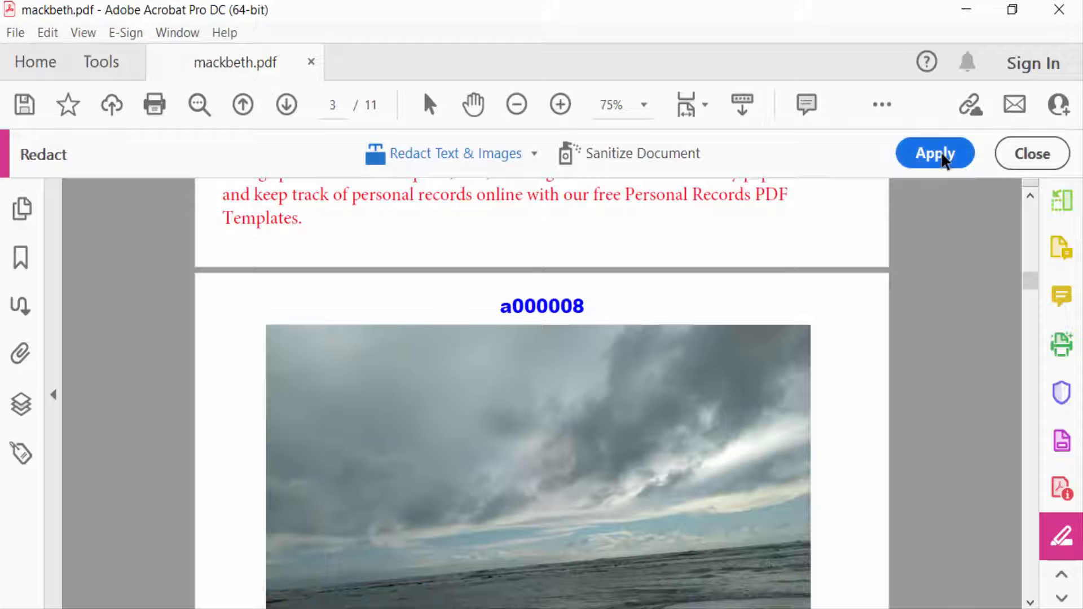
# - Apply the redactions permanently and name the new copy 'black out' in the Save As dialog
pyautogui.click(934, 153)
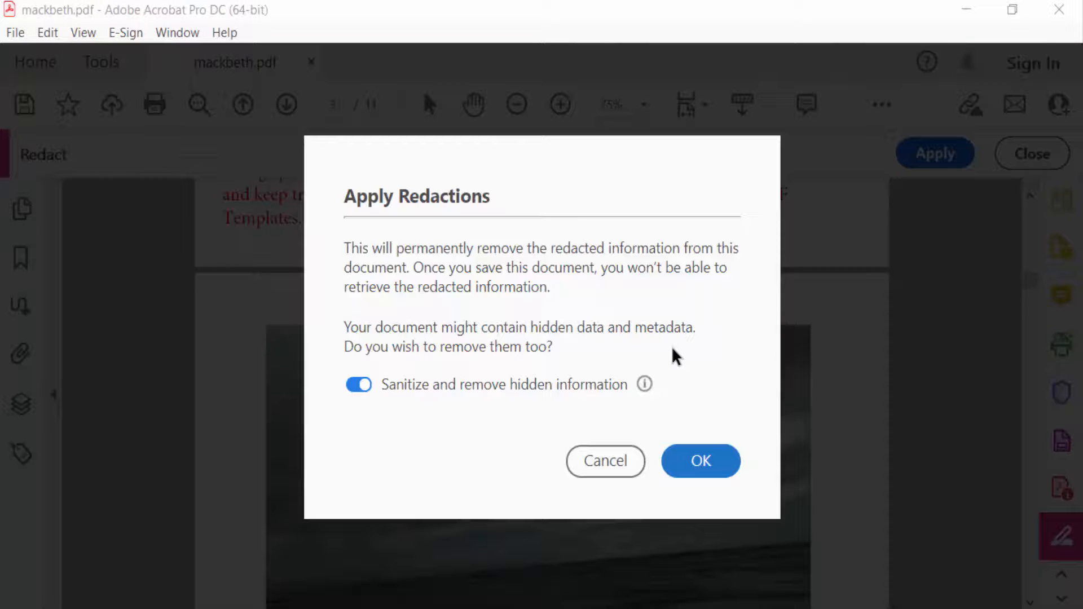
pyautogui.moveTo(399, 215)
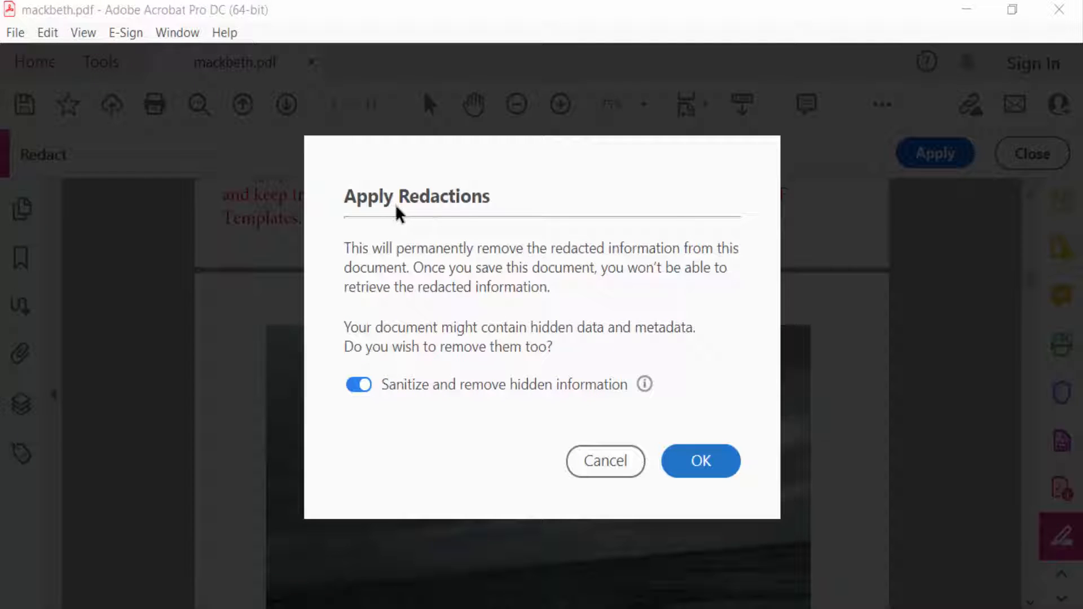
pyautogui.click(700, 460)
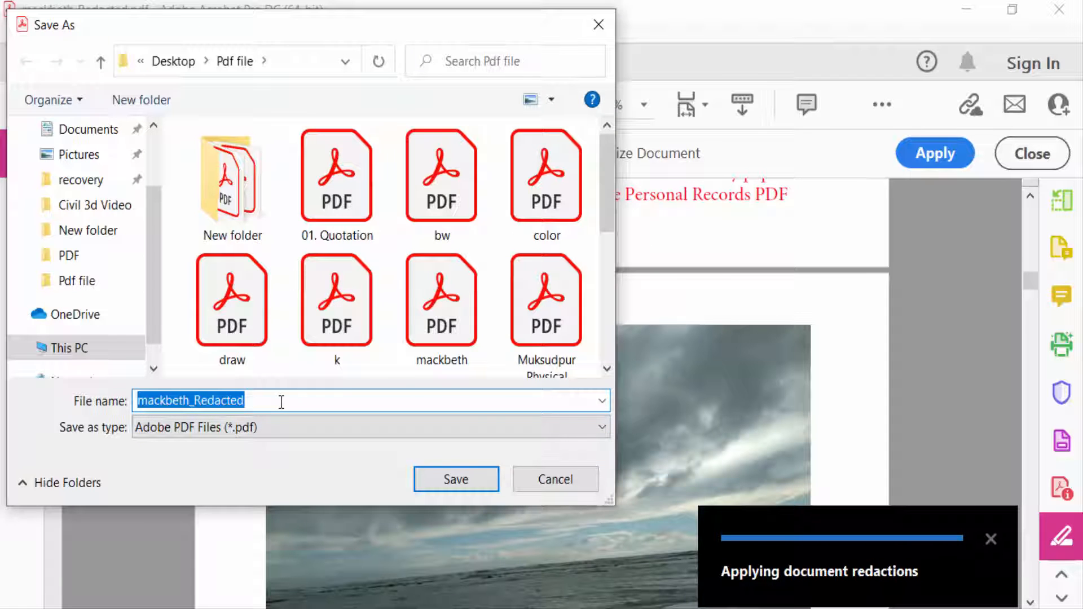
pyautogui.write('black out')
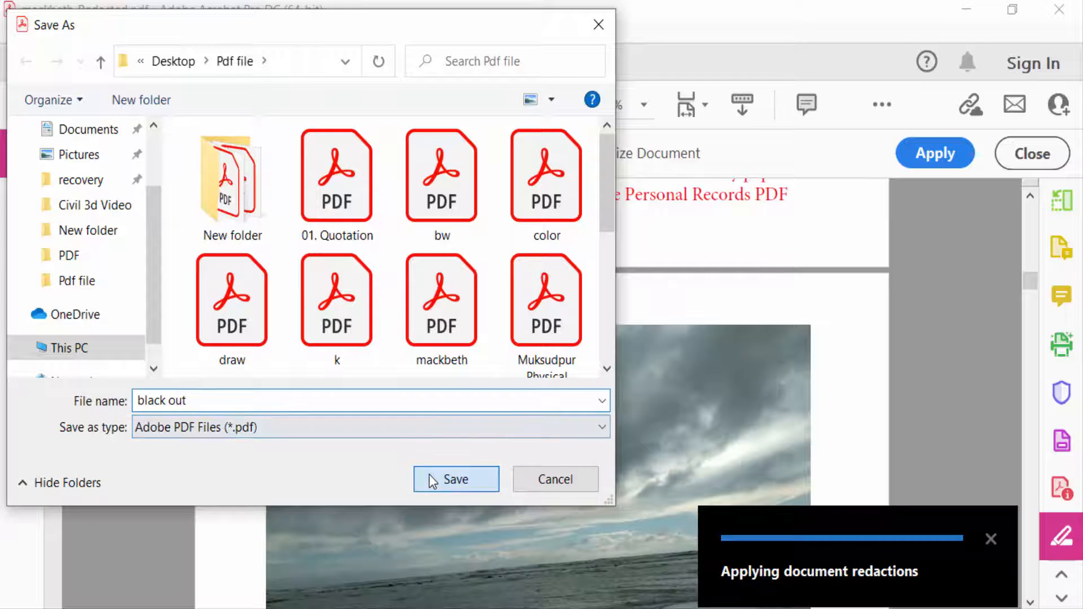
# - Save the redacted copy as black out.pdf and review the blacked-out pages
pyautogui.click(455, 479)
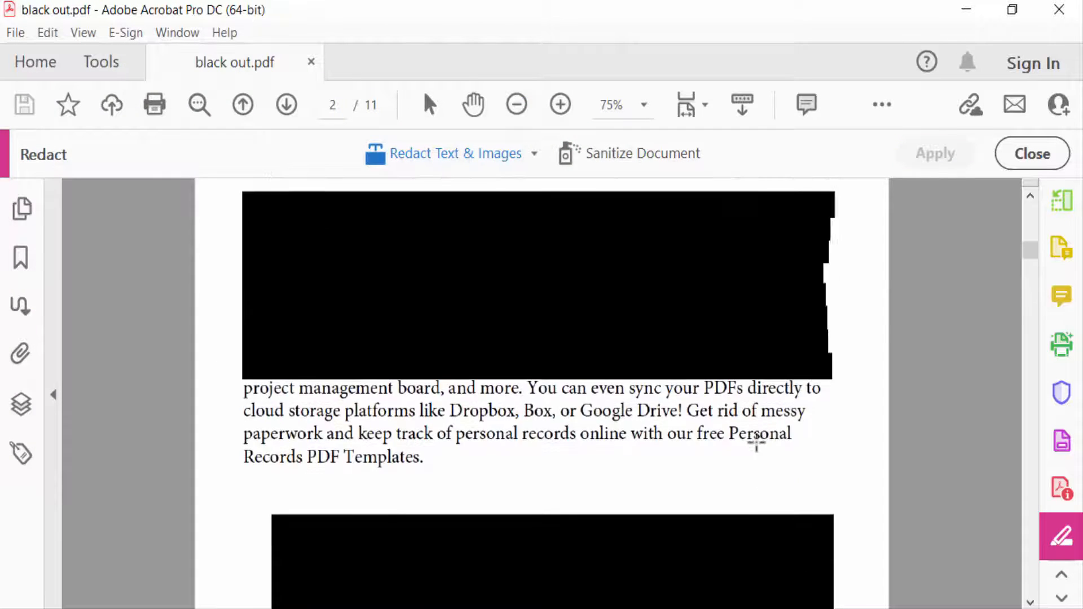
pyautogui.scroll(-3)
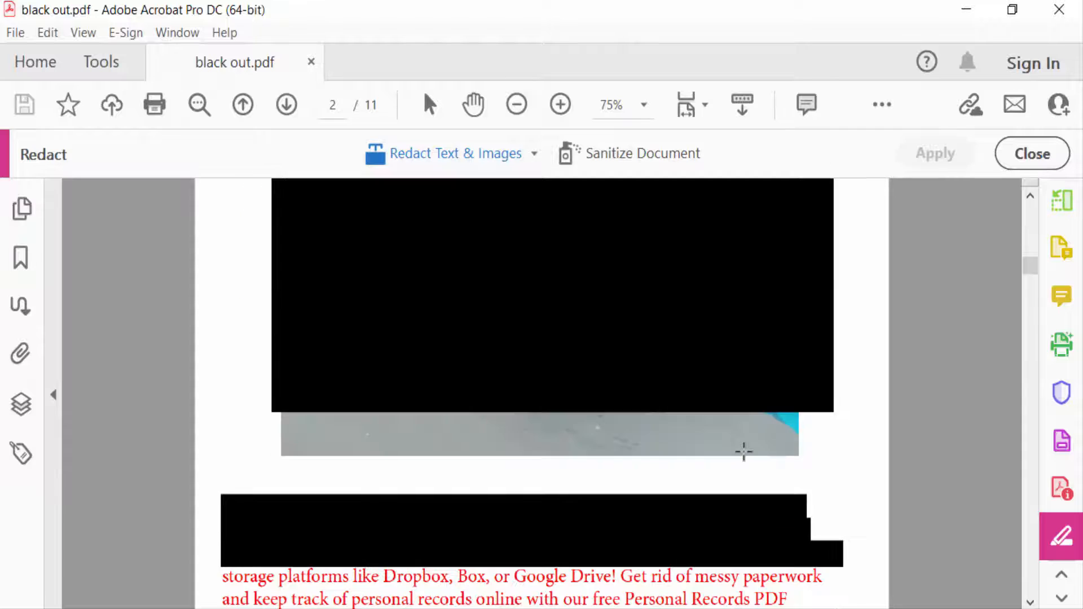
pyautogui.scroll(-3)
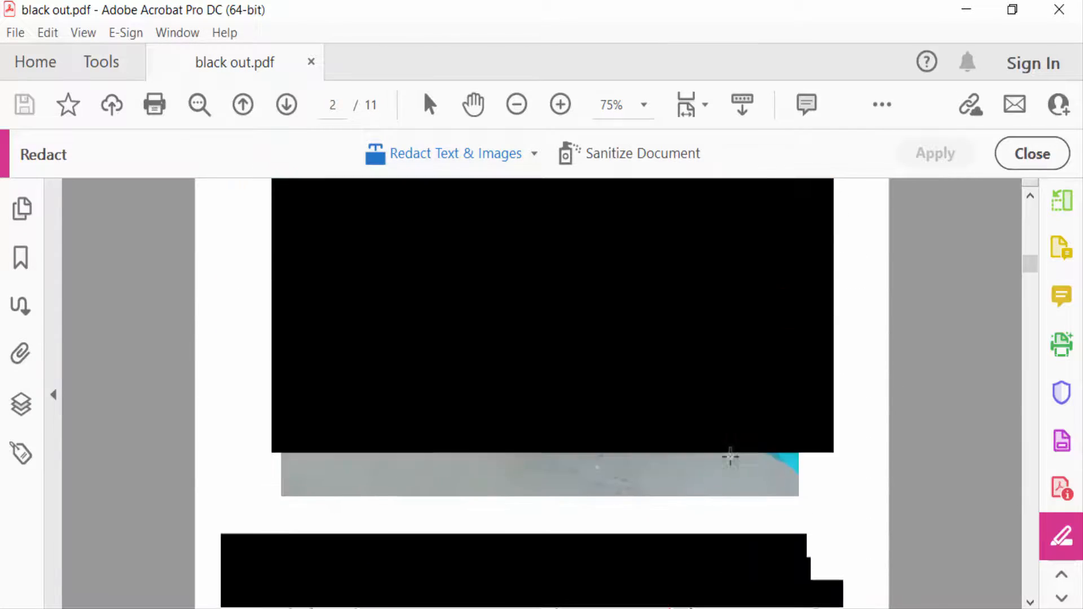